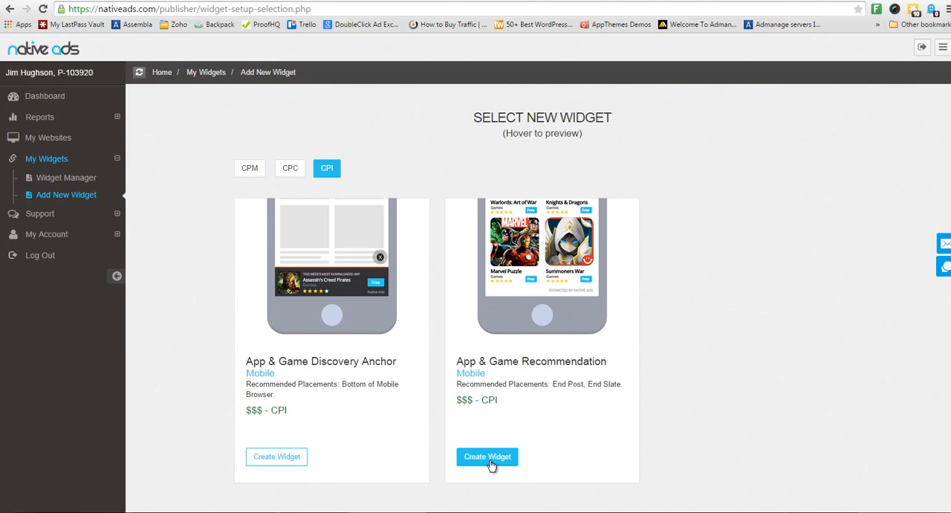
Create a widget from the App & Game Recommendation card for sashrandigital.com.
click(488, 456)
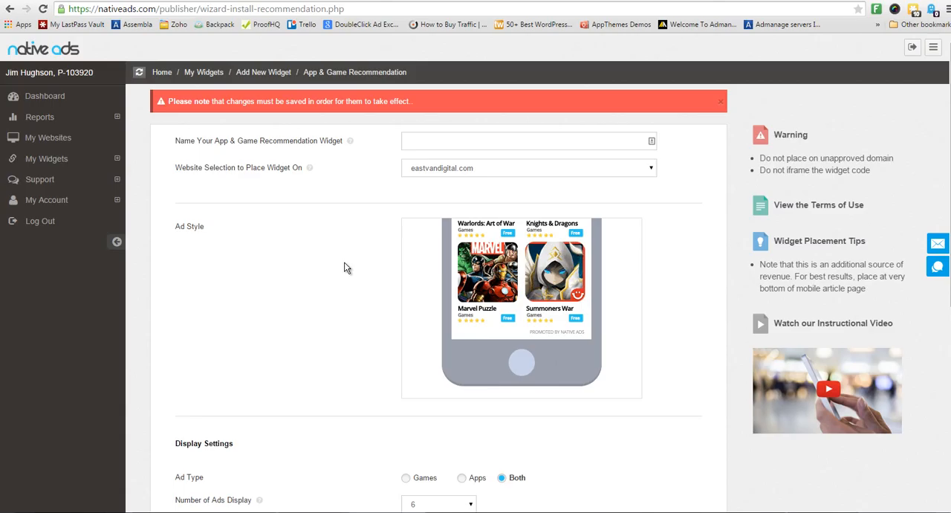
Set Number of Ads Display to 4 in Display Settings, keeping games and apps.
scroll(down, 3)
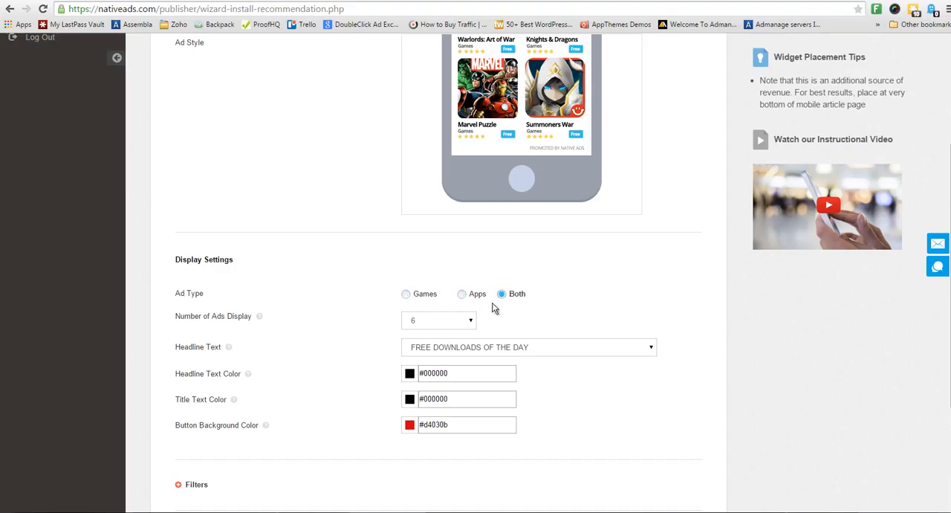
click(438, 321)
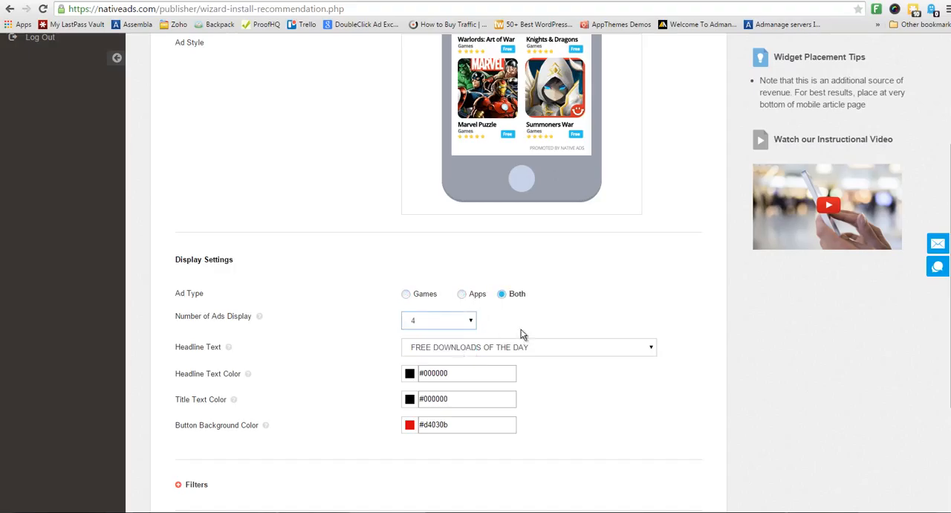
mouse_move(547, 349)
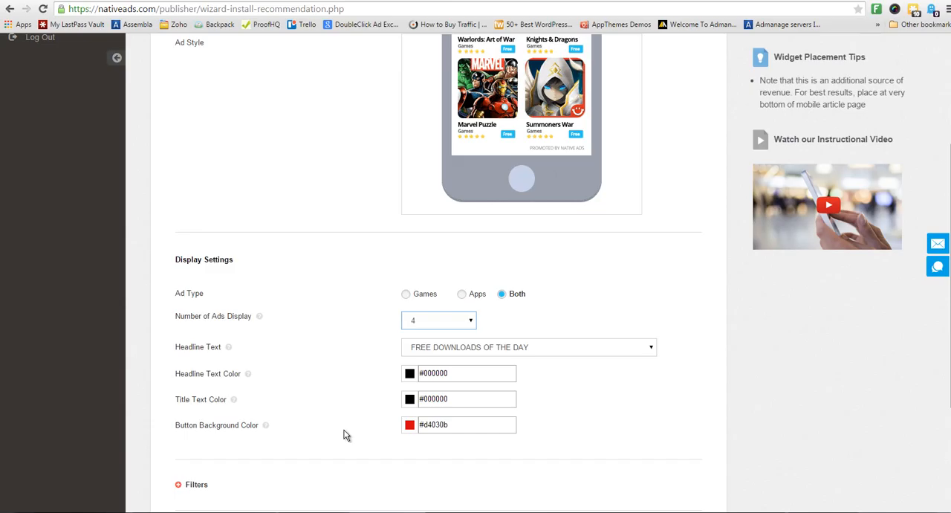
scroll(down, 3)
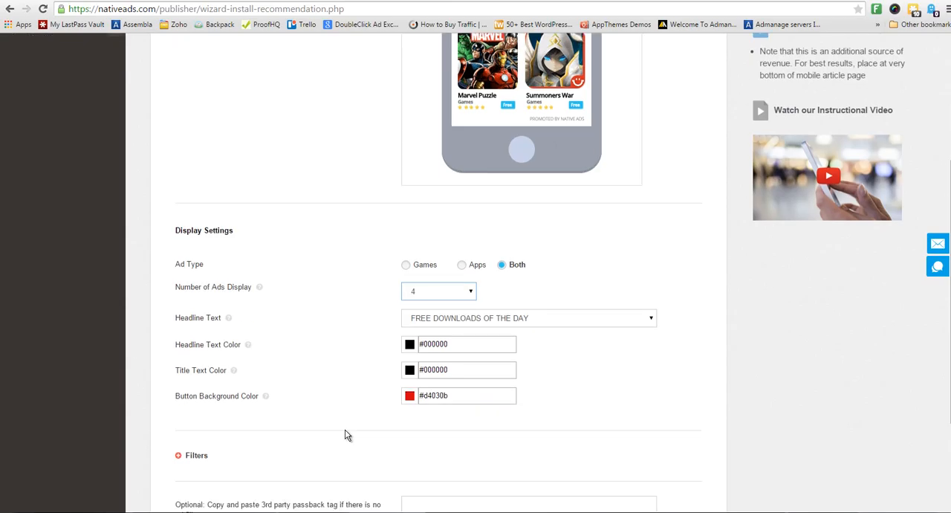
scroll(down, 3)
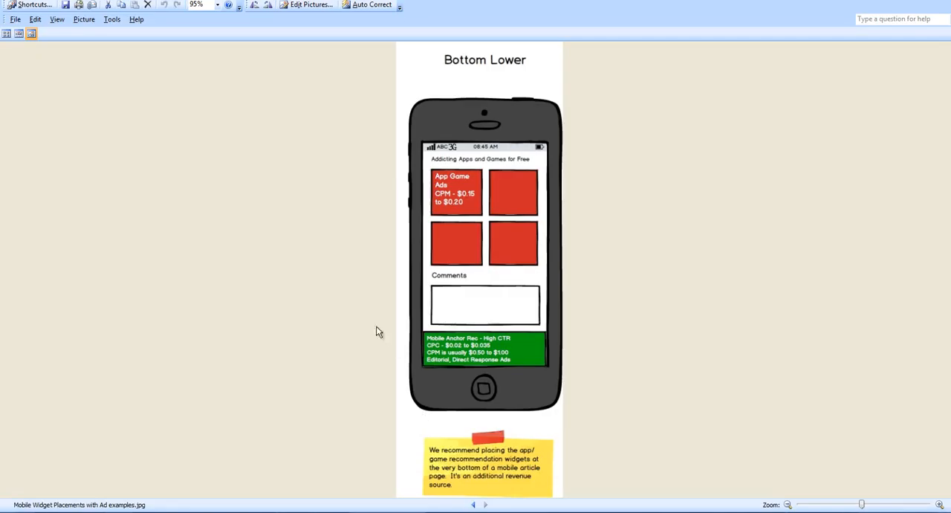
mouse_move(324, 292)
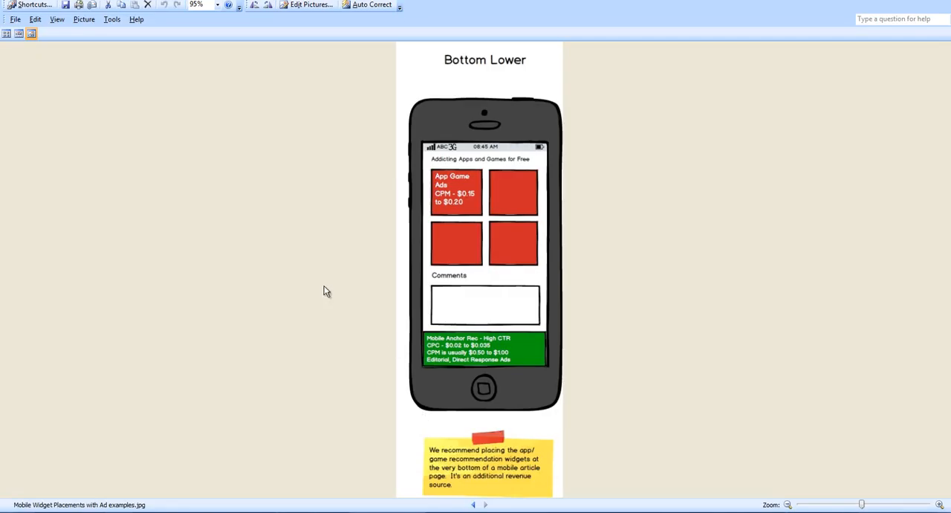
mouse_move(364, 251)
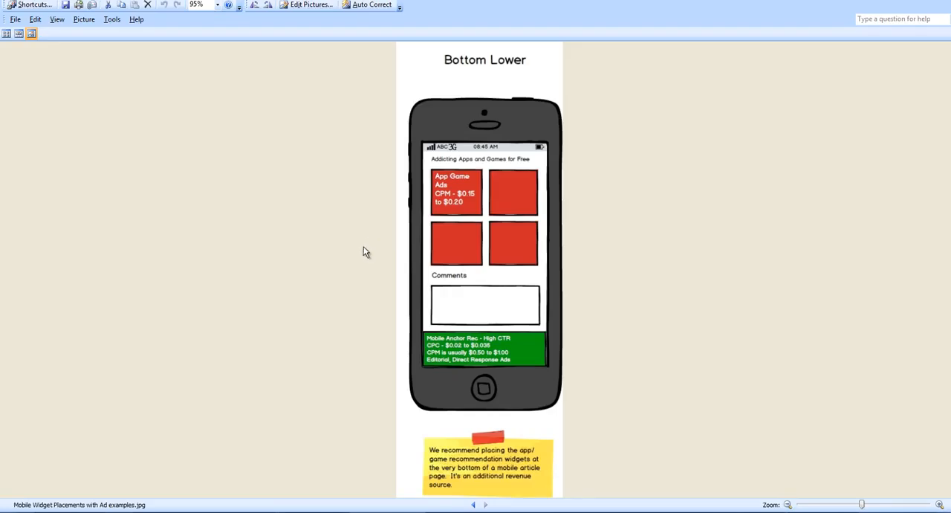
mouse_move(356, 255)
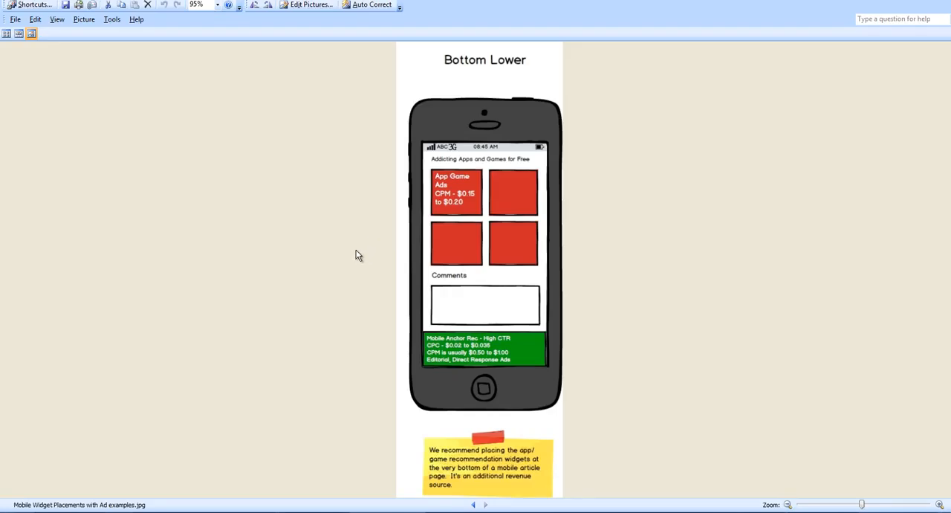
mouse_move(482, 199)
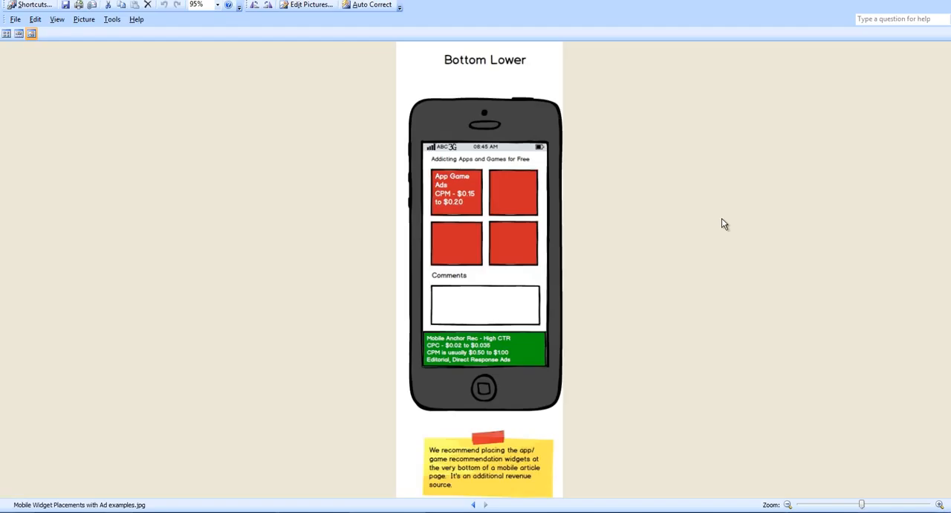
mouse_move(698, 240)
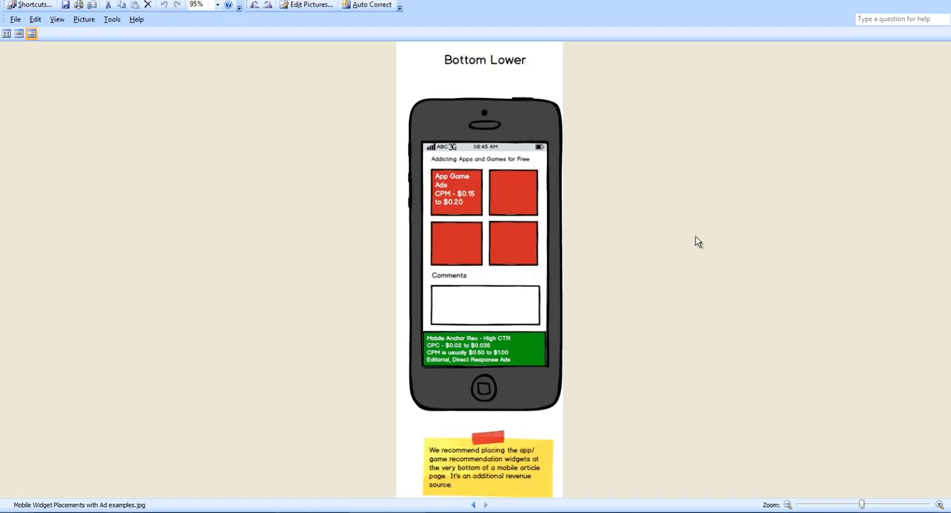